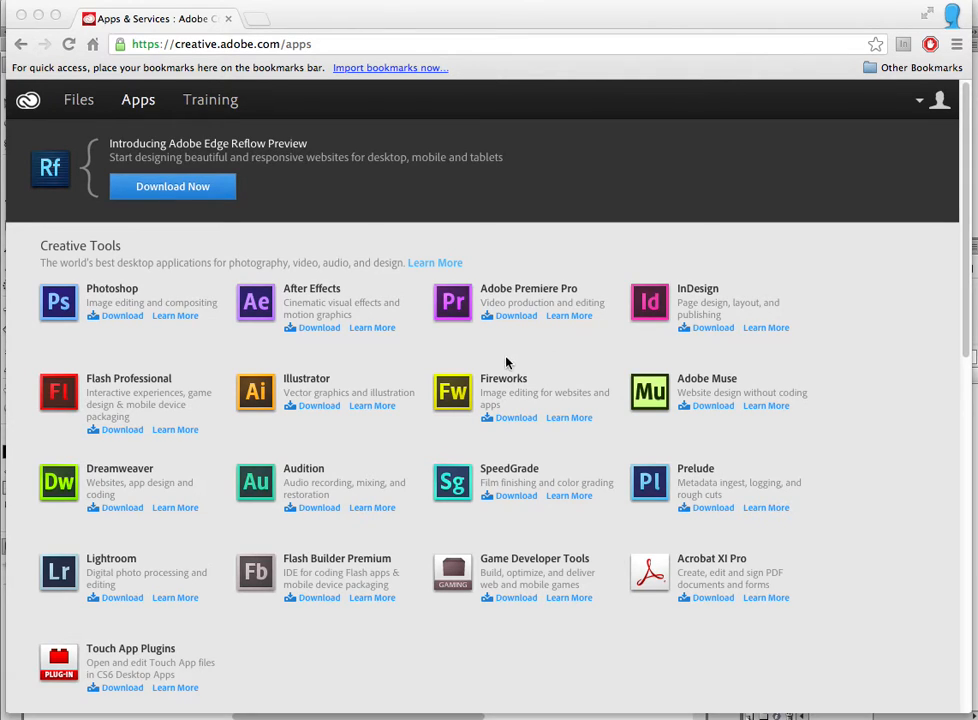
{"action": "mouse_move", "coordinate": [497, 354]}
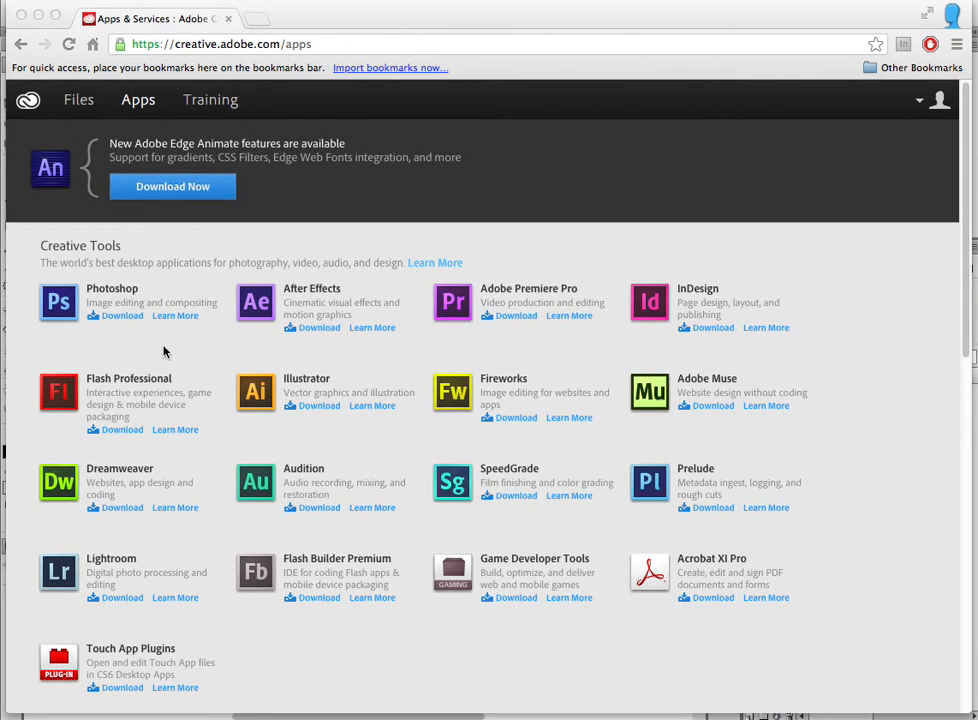
{"action": "mouse_move", "coordinate": [173, 352]}
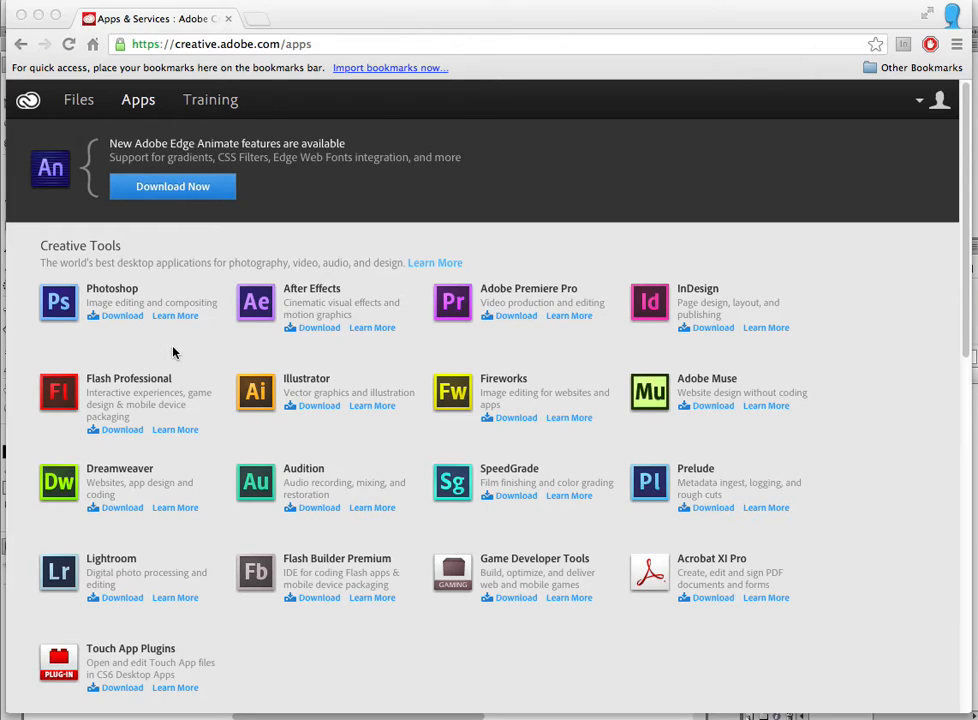
{"action": "mouse_move", "coordinate": [169, 356]}
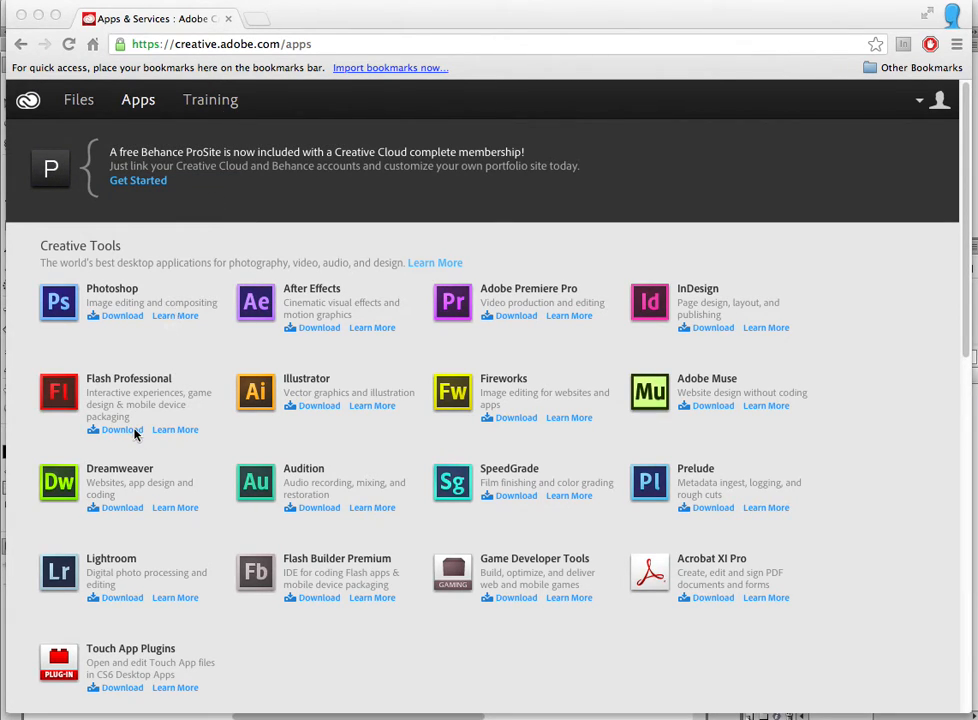
{"action": "mouse_move", "coordinate": [136, 429]}
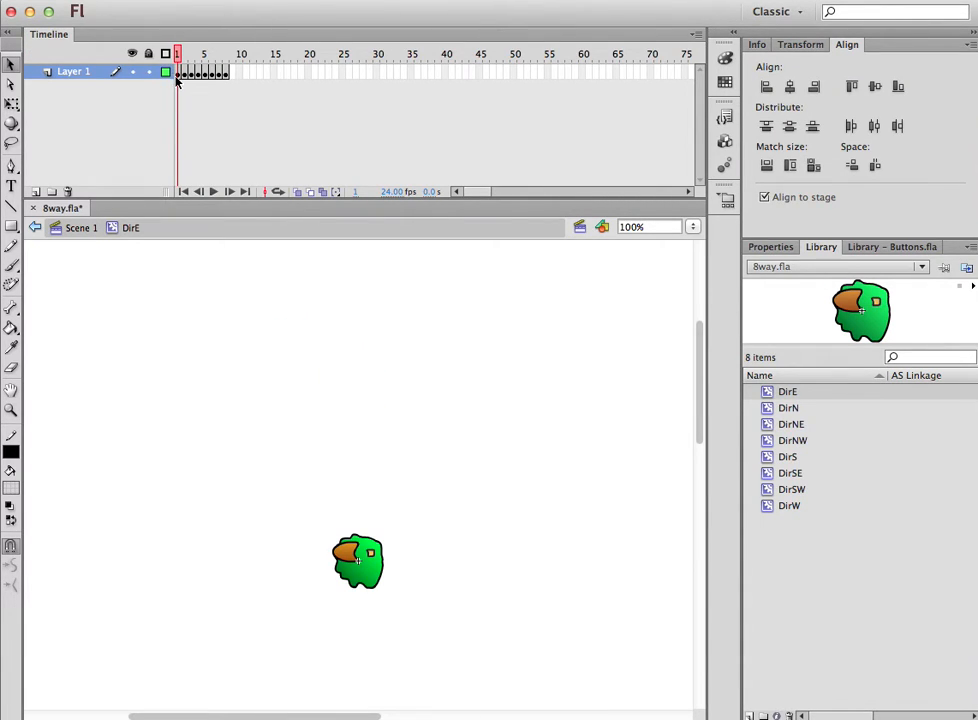
- Scrub the DirE walk cycle through to frame 8 on the Timeline
{"action": "left_click", "coordinate": [204, 54]}
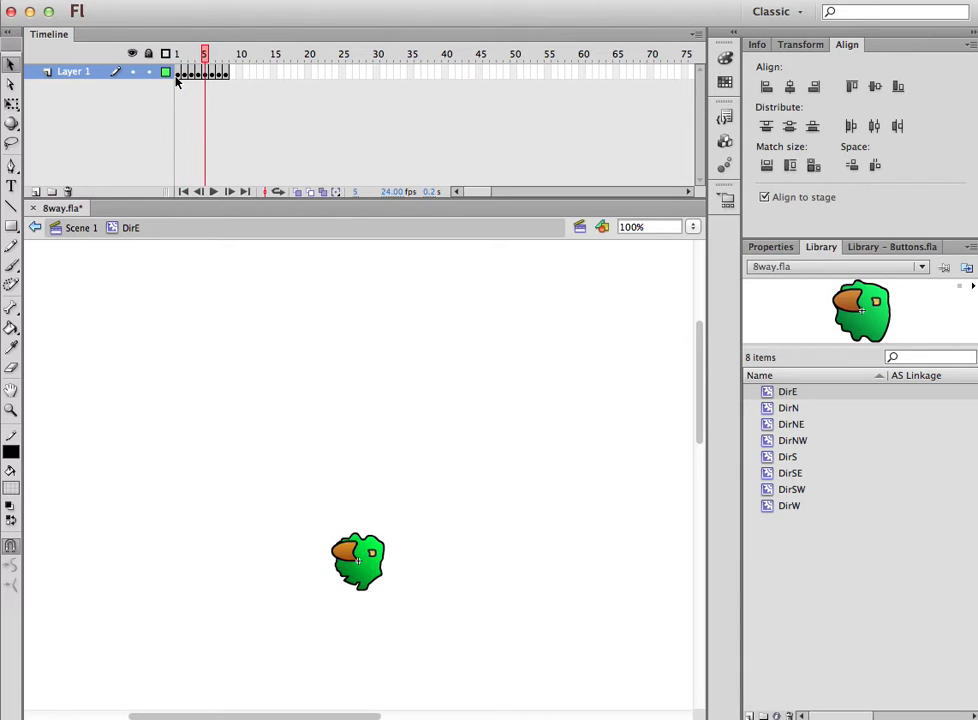
{"action": "left_click", "coordinate": [184, 54]}
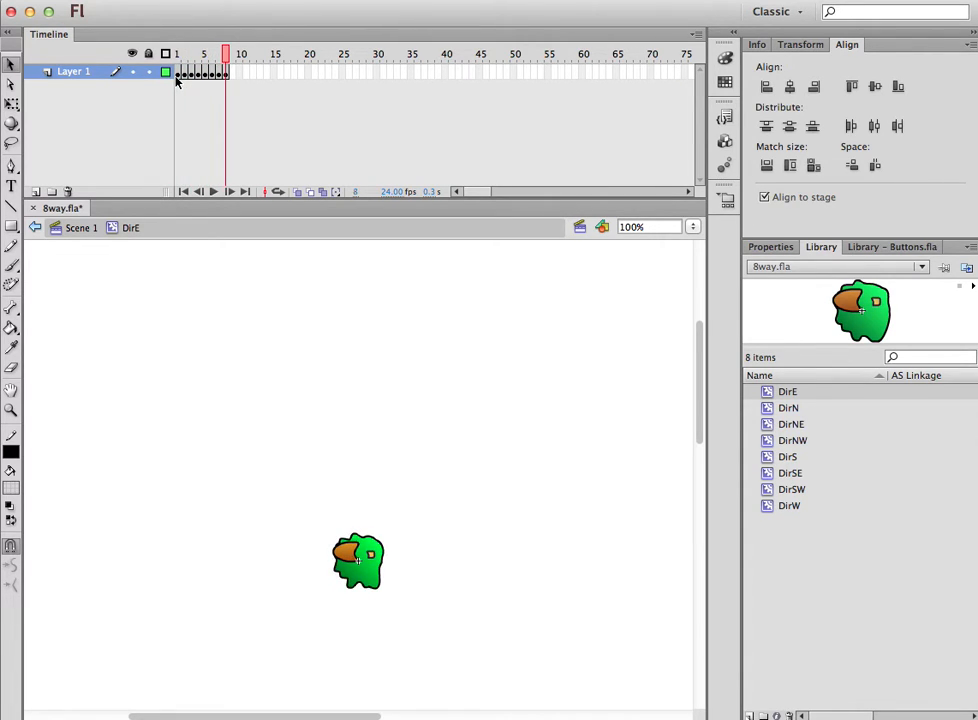
{"action": "mouse_move", "coordinate": [213, 153]}
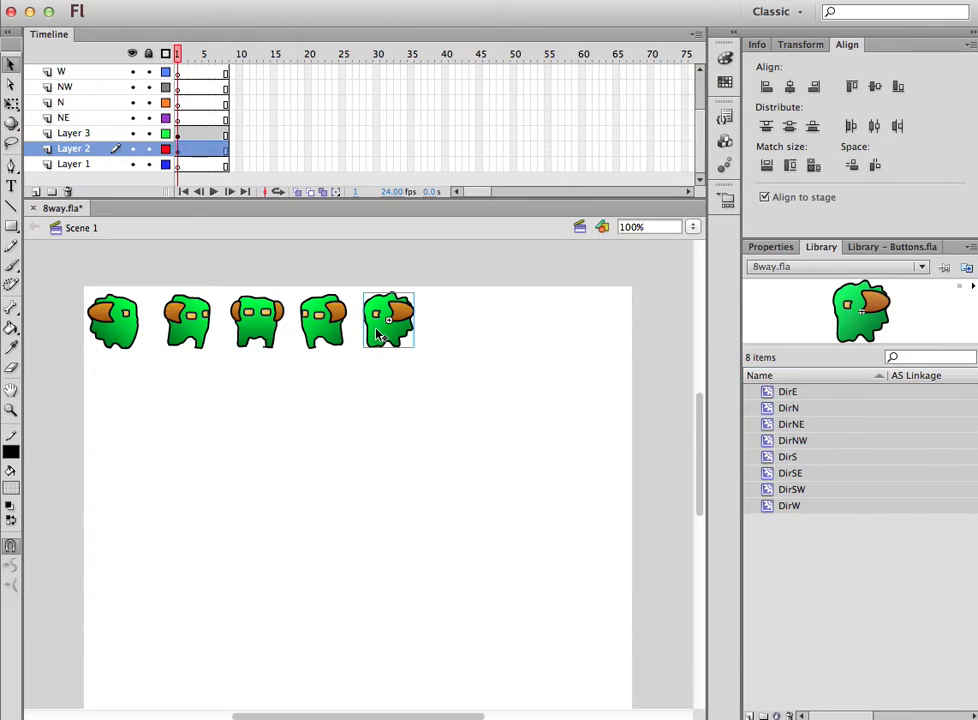
- Select the eight Dir symbols in the floating 8way.fla library and bring up their context menu
{"action": "right_click", "coordinate": [388, 320]}
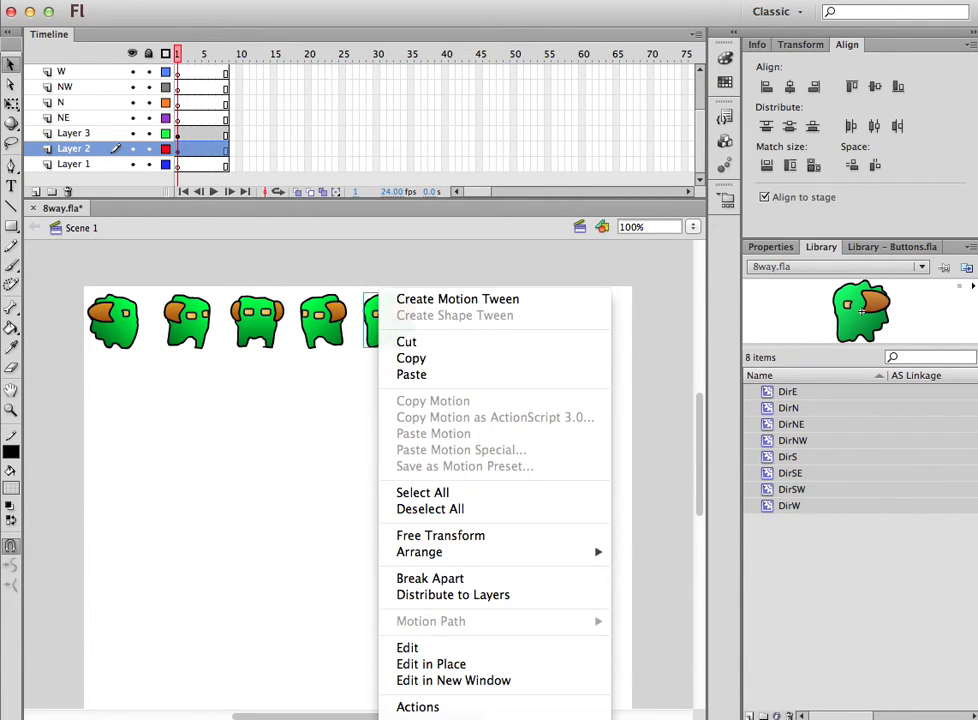
{"action": "mouse_move", "coordinate": [585, 276]}
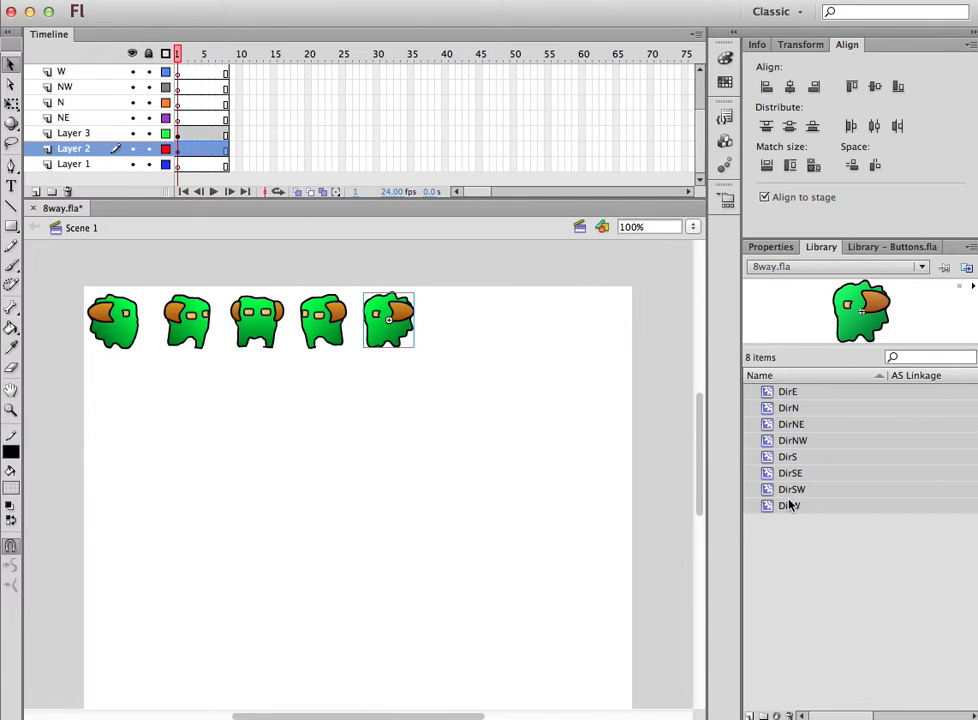
{"action": "right_click", "coordinate": [790, 505]}
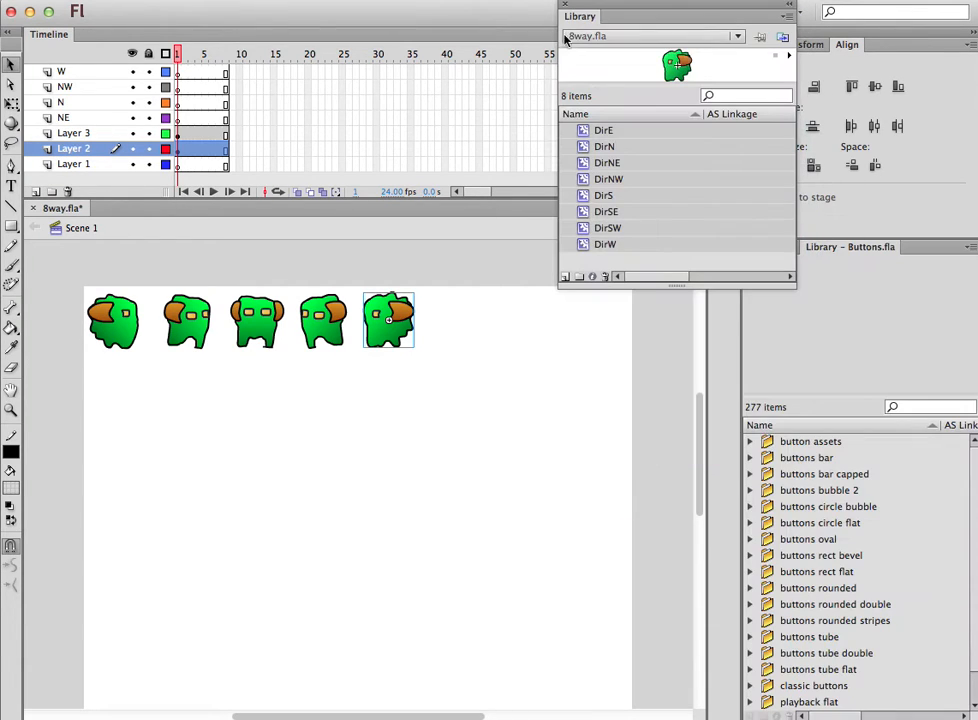
{"action": "right_click", "coordinate": [604, 130]}
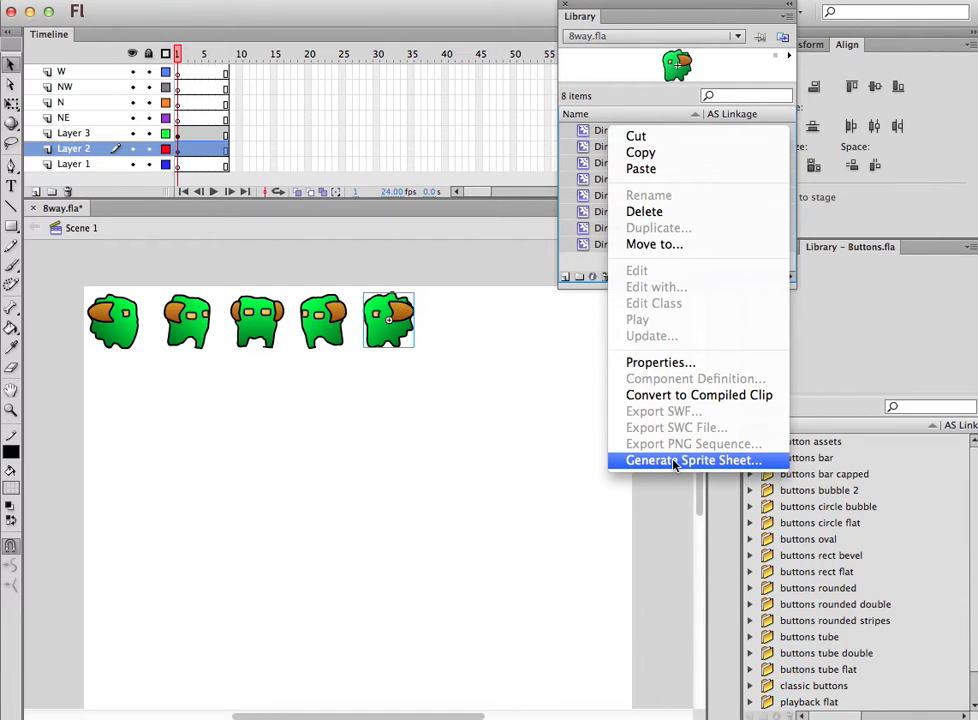
{"action": "mouse_move", "coordinate": [598, 283]}
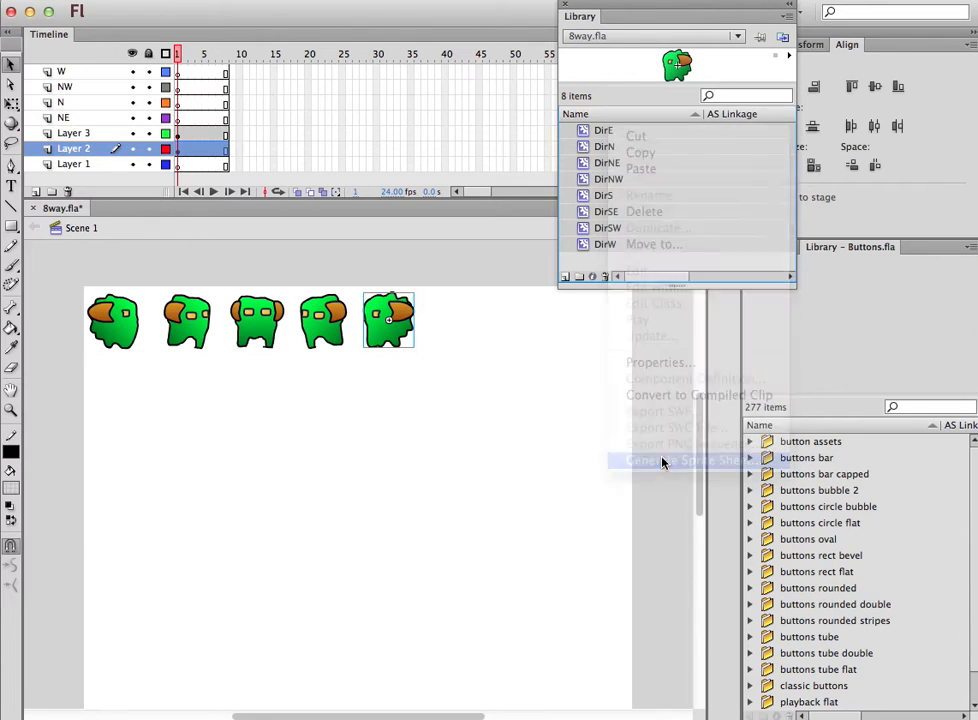
- Generate a 512×1024 Starling-format 8way.png sheet of 64 frames and export it
{"action": "left_click", "coordinate": [680, 460]}
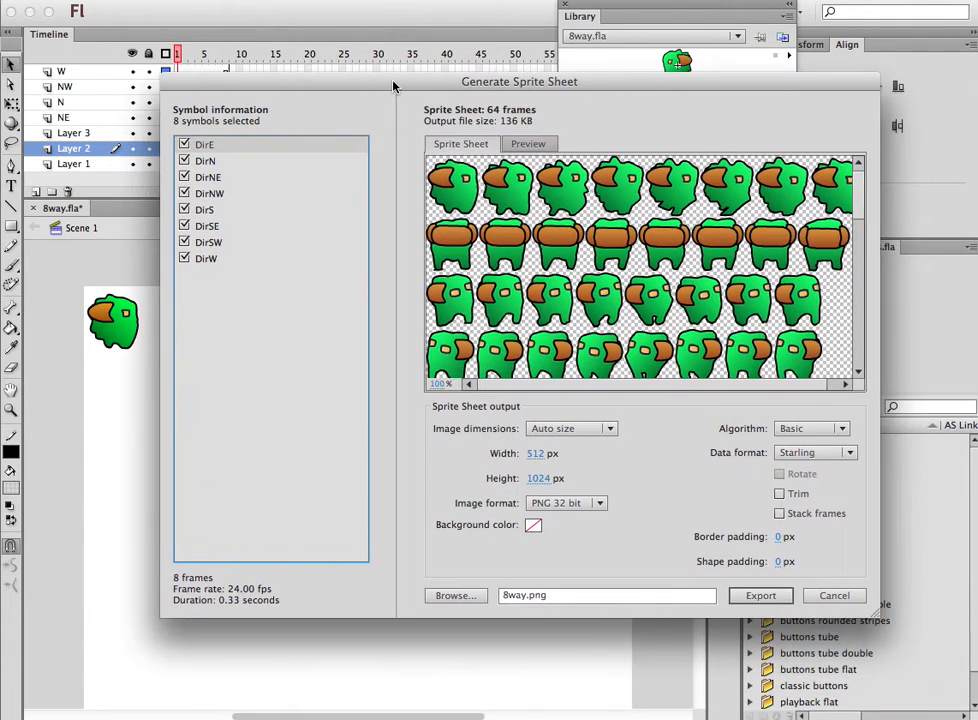
{"action": "left_click", "coordinate": [184, 144]}
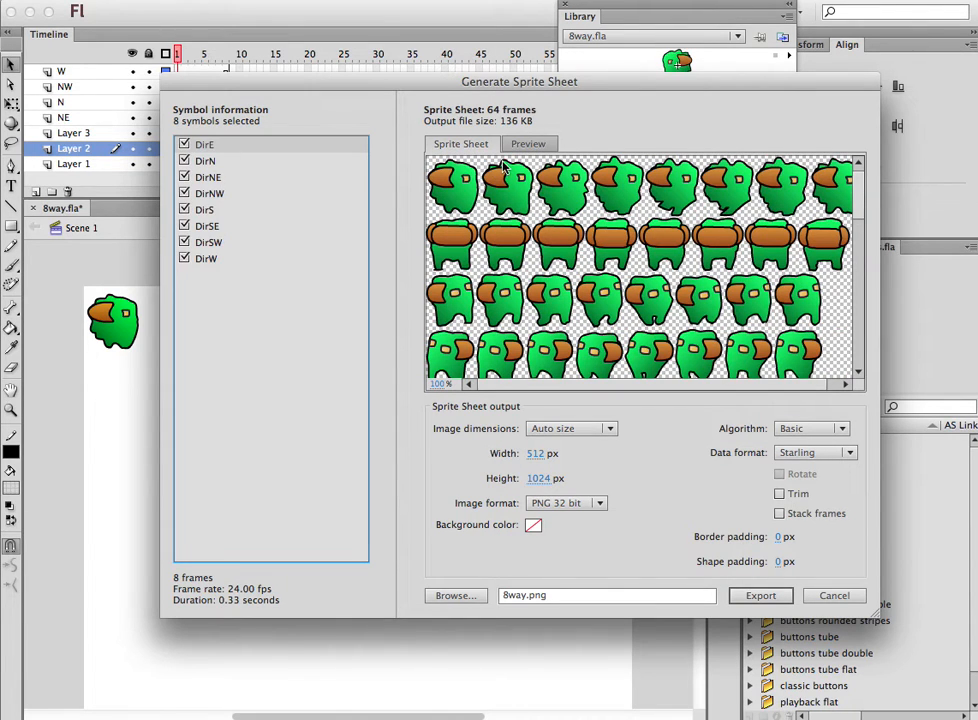
{"action": "left_click_drag", "start_coordinate": [519, 81], "coordinate": [472, 59]}
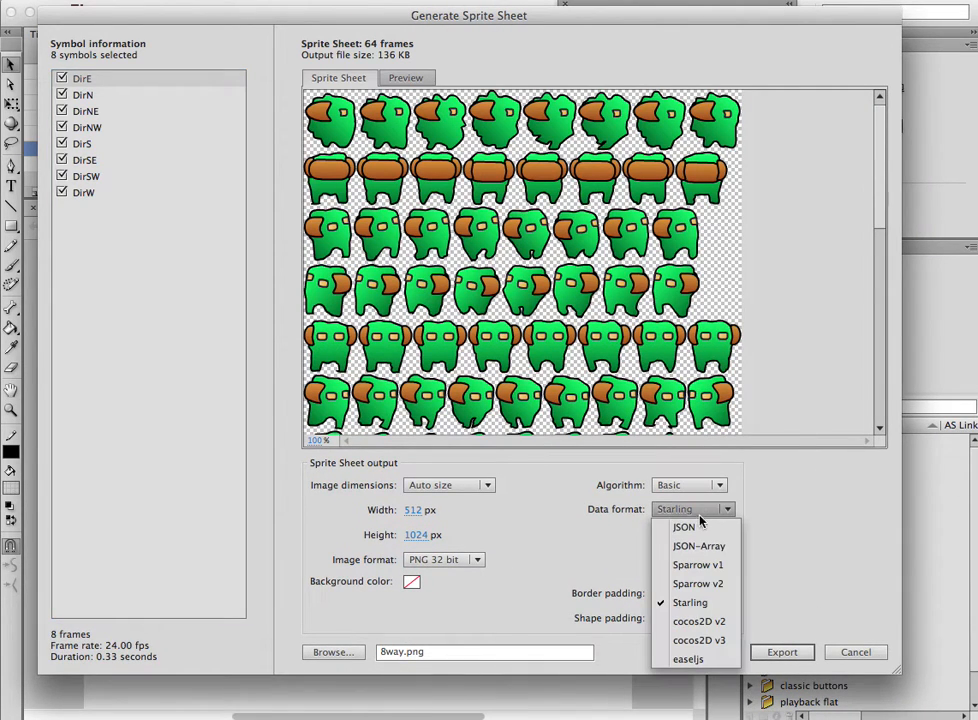
{"action": "mouse_move", "coordinate": [699, 545]}
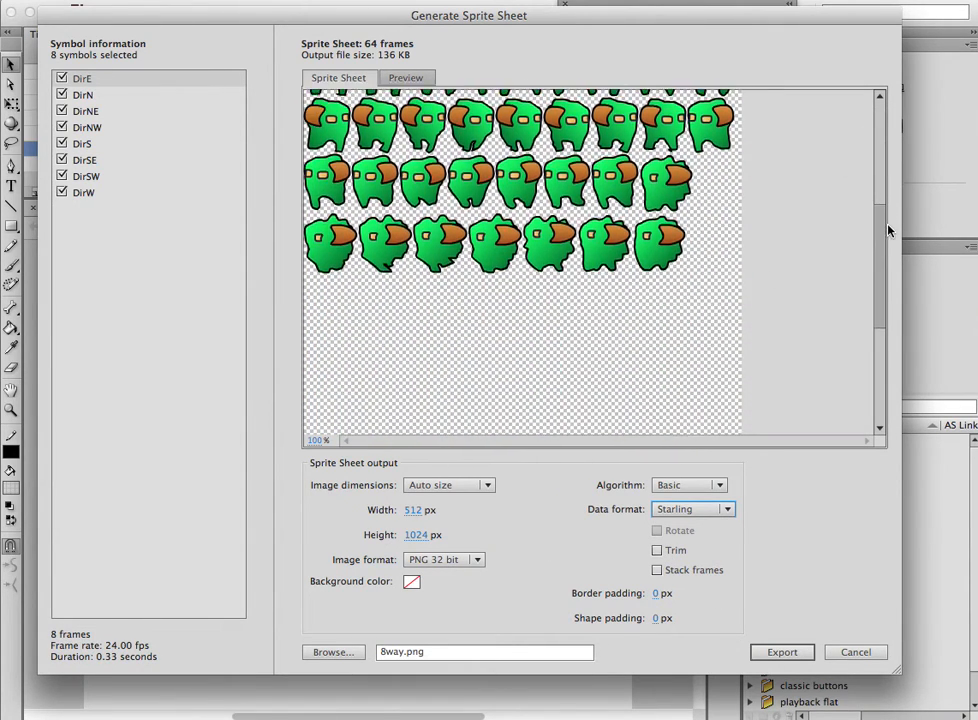
{"action": "scroll", "scroll_direction": "down", "scroll_amount": 3}
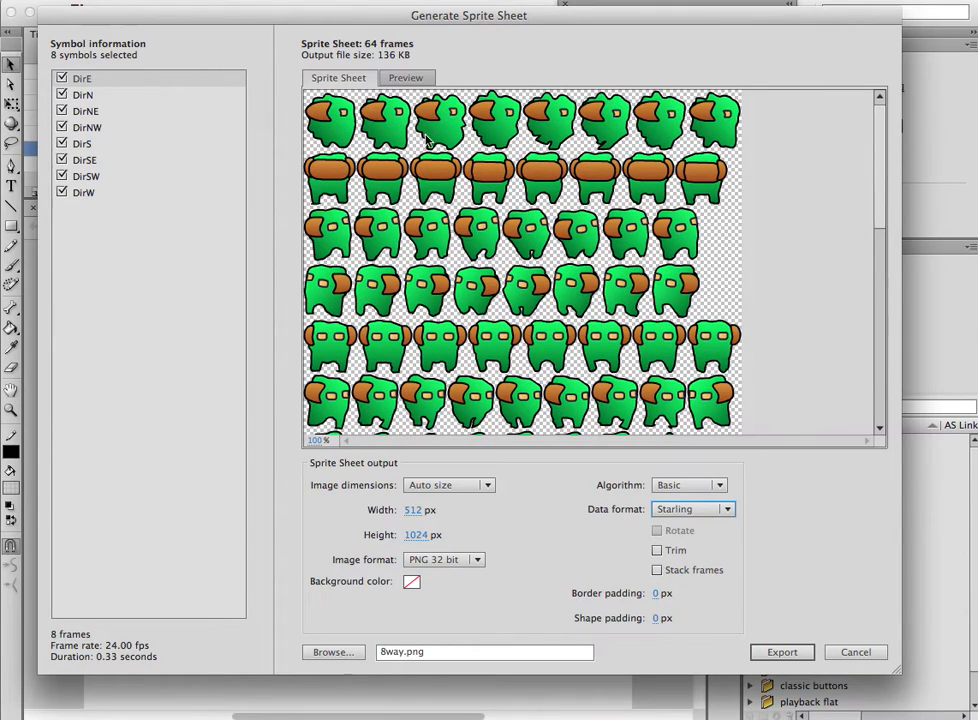
{"action": "mouse_move", "coordinate": [603, 301]}
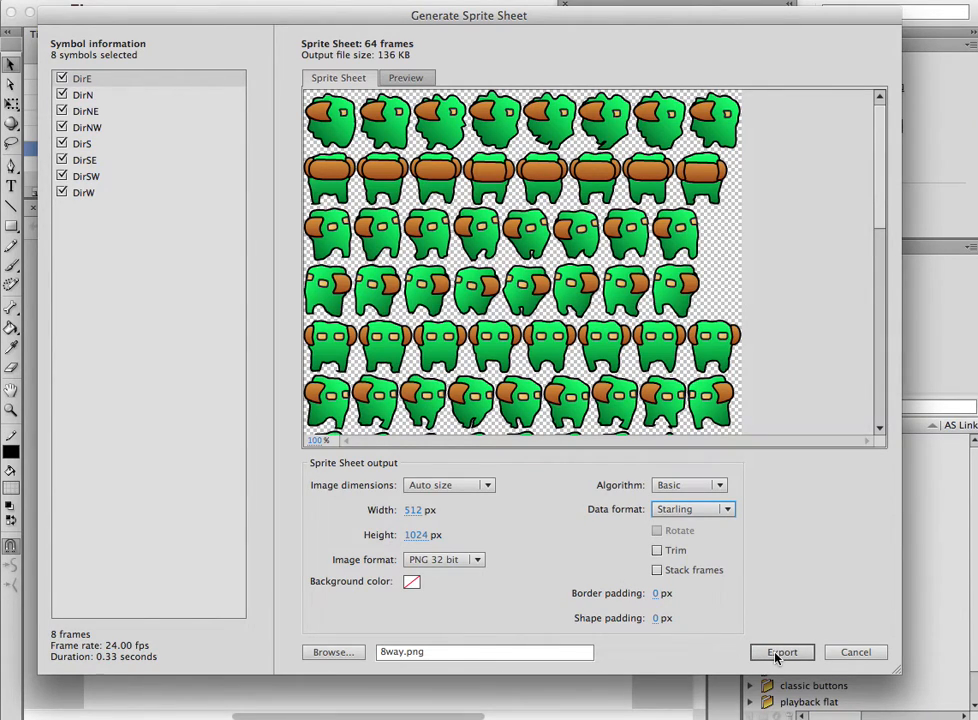
{"action": "left_click", "coordinate": [782, 652]}
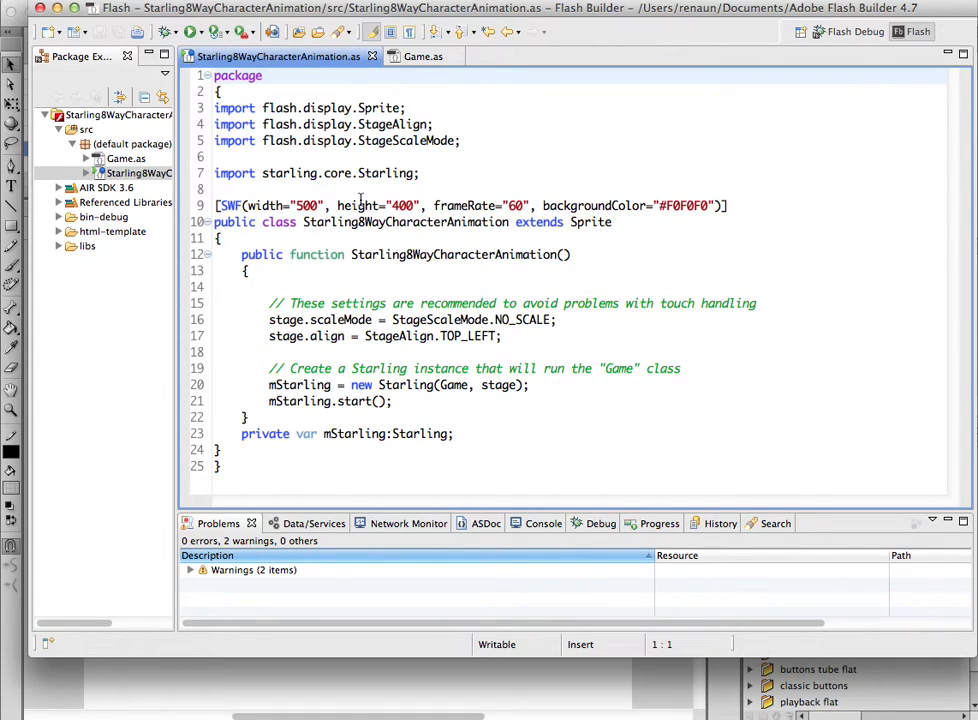
- Highlight the Starling instance creation in Starling8WayCharacterAnimation.as, then open Game.as
{"action": "double_click", "coordinate": [591, 222]}
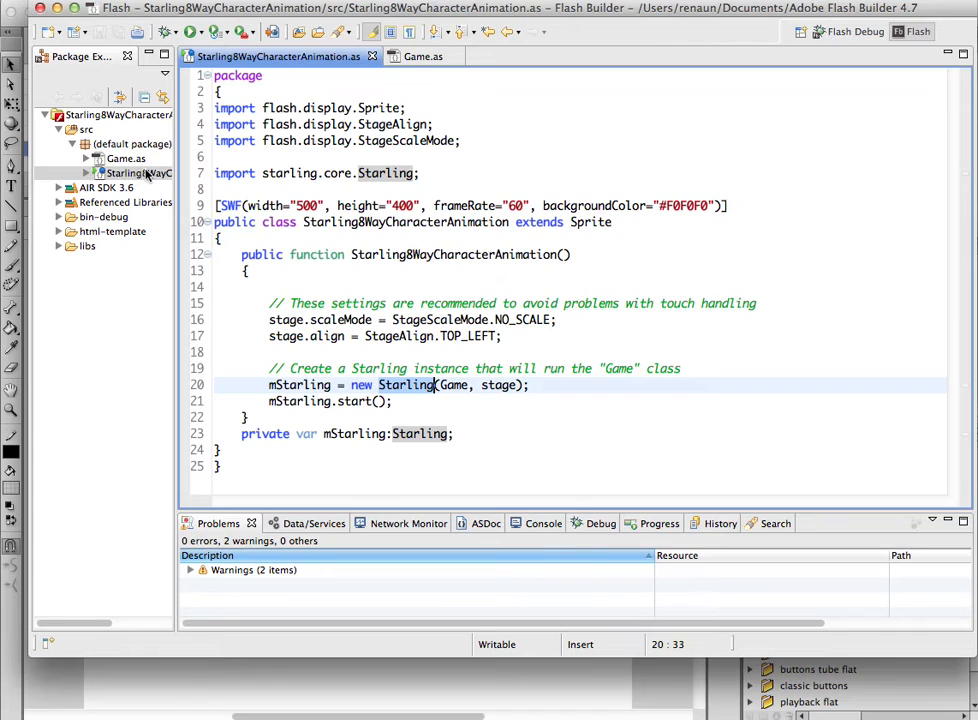
{"action": "left_click", "coordinate": [422, 56]}
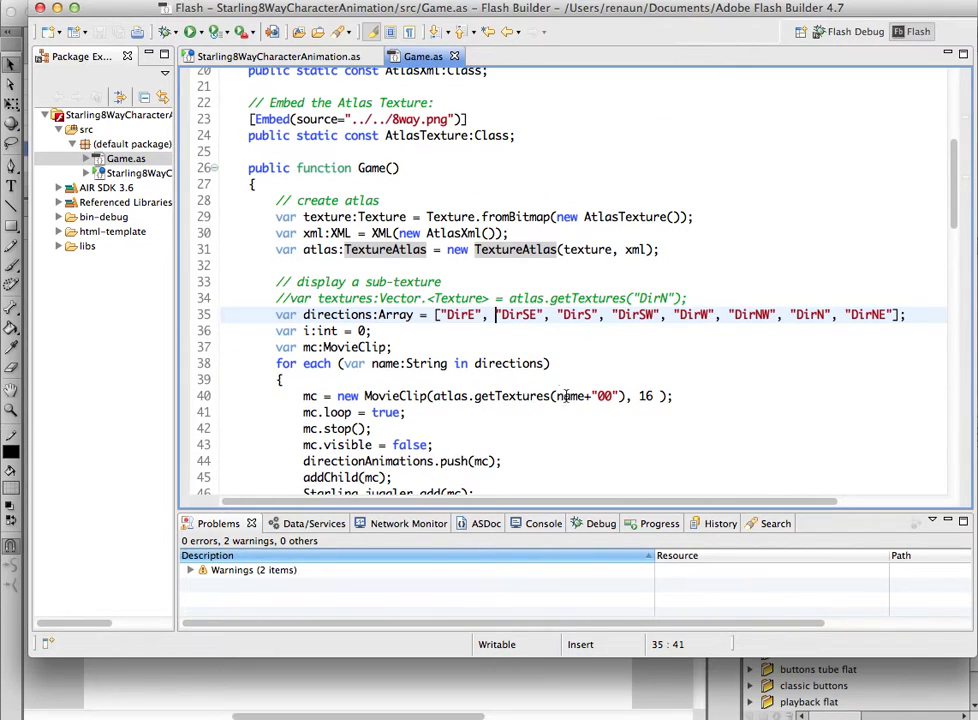
{"action": "double_click", "coordinate": [518, 314]}
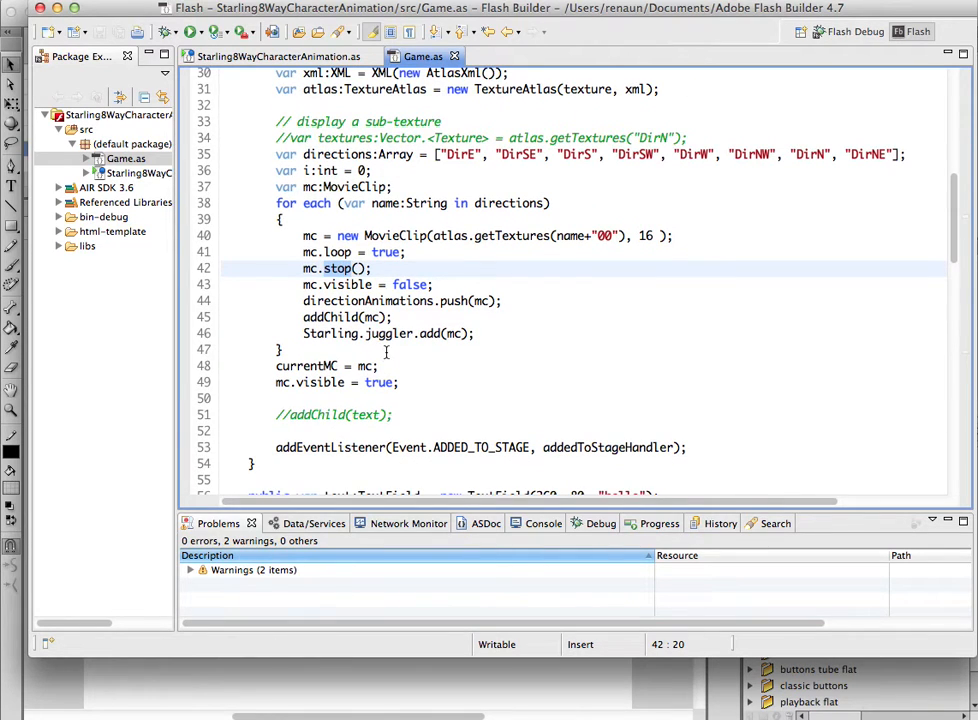
{"action": "scroll", "scroll_direction": "down", "scroll_amount": 3}
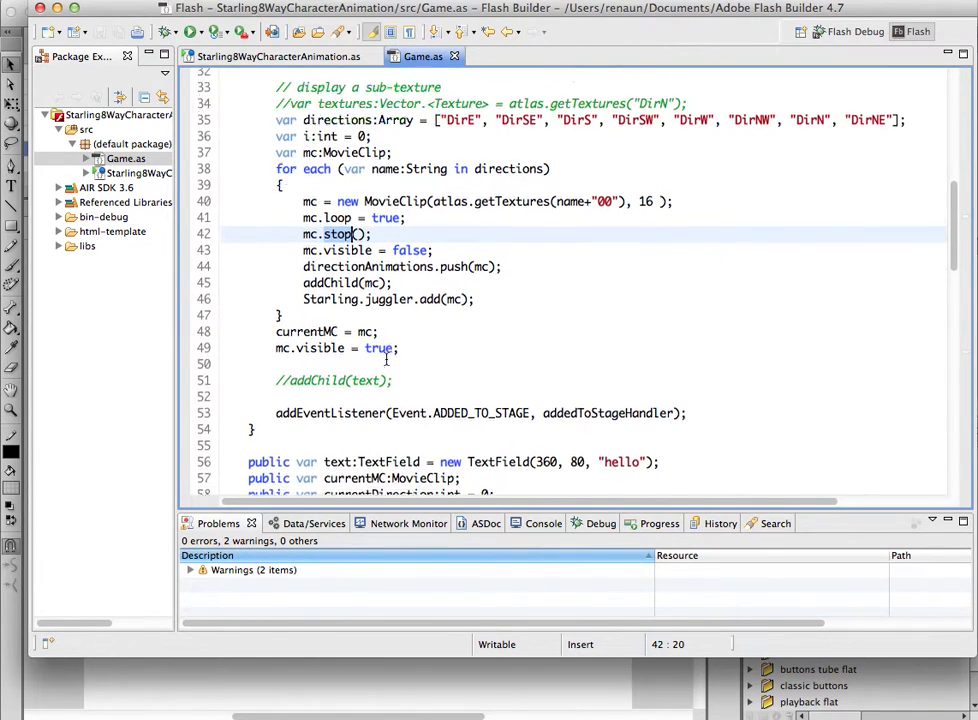
{"action": "scroll", "scroll_direction": "down", "scroll_amount": 3}
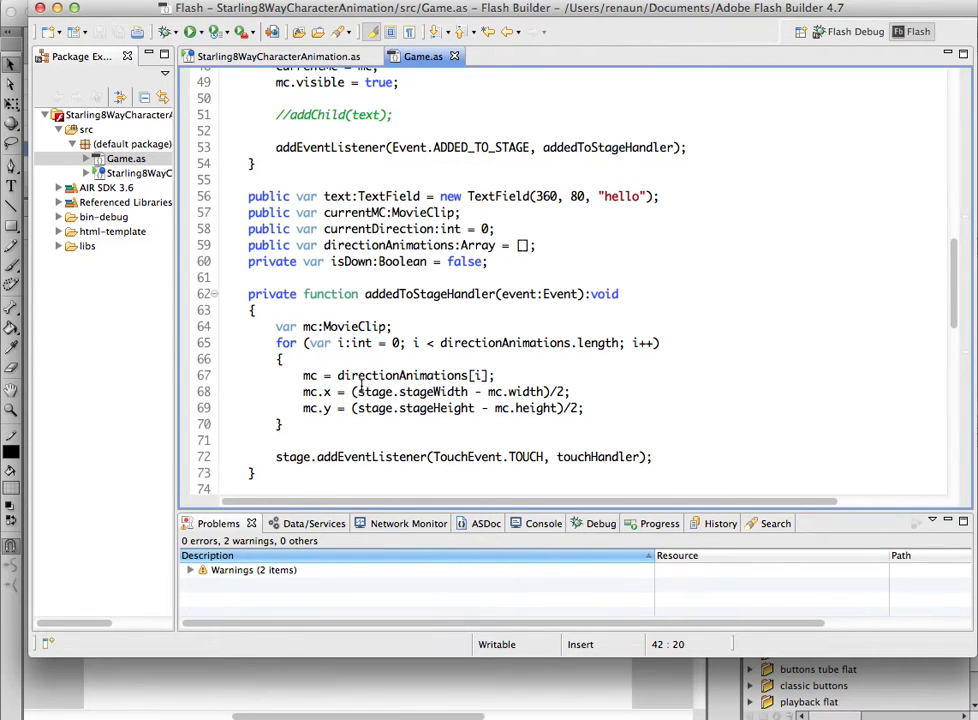
{"action": "scroll", "scroll_direction": "down", "scroll_amount": 3}
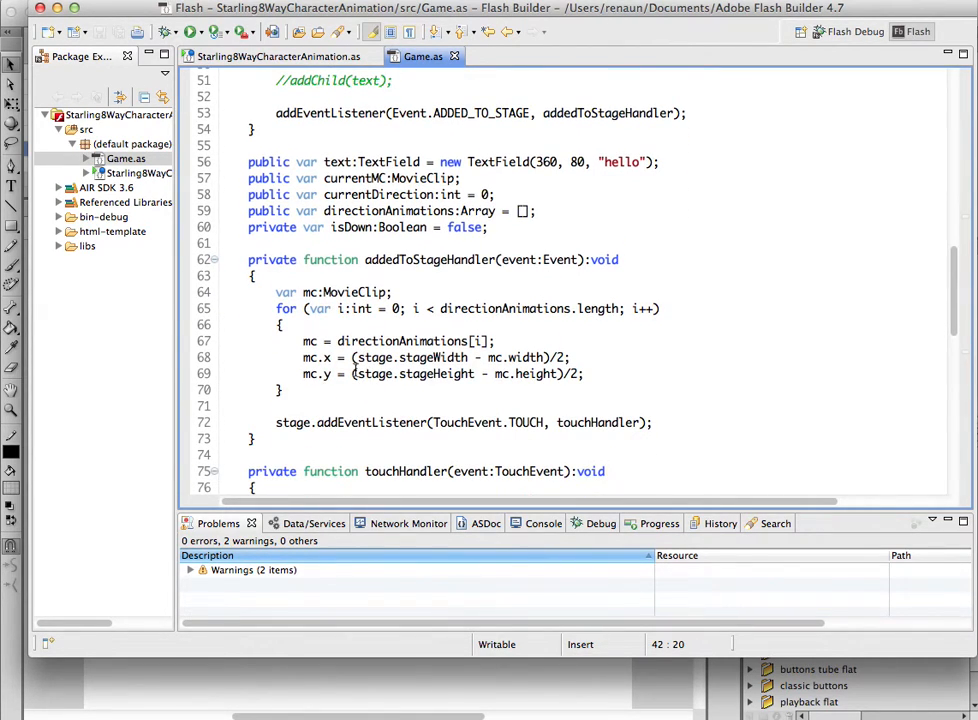
{"action": "scroll", "scroll_direction": "down", "scroll_amount": 3}
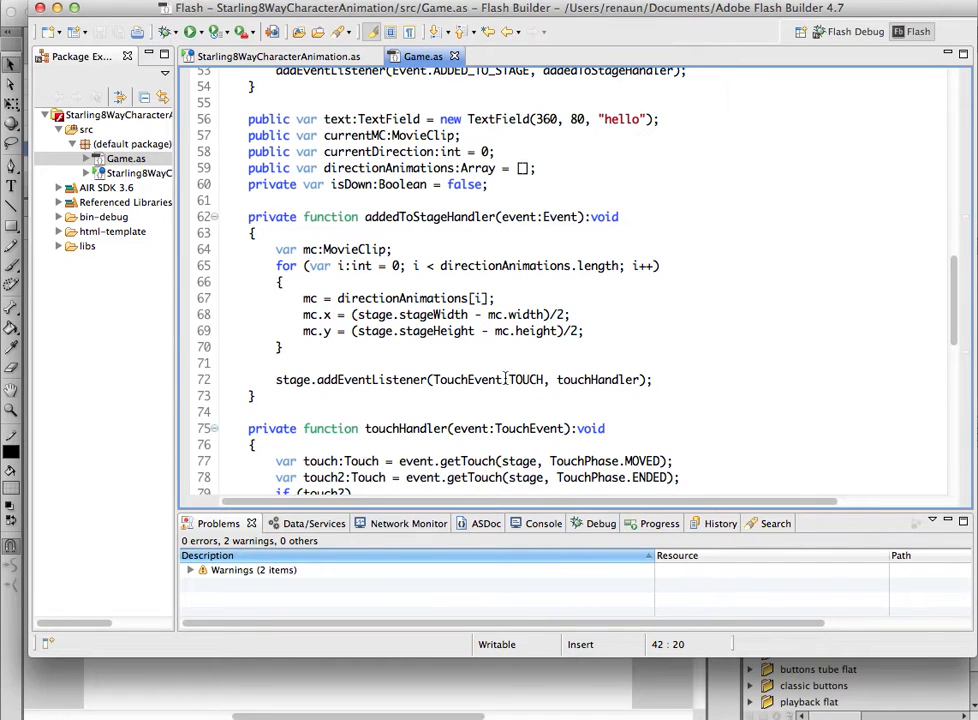
{"action": "scroll", "scroll_direction": "down", "scroll_amount": 3}
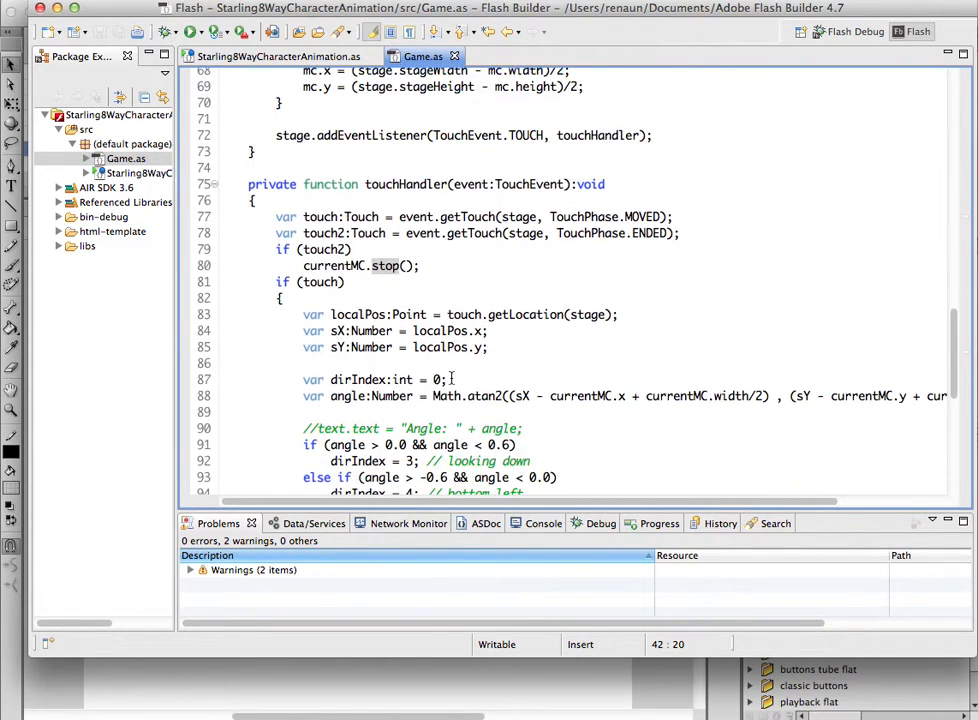
{"action": "scroll", "scroll_direction": "down", "scroll_amount": 3}
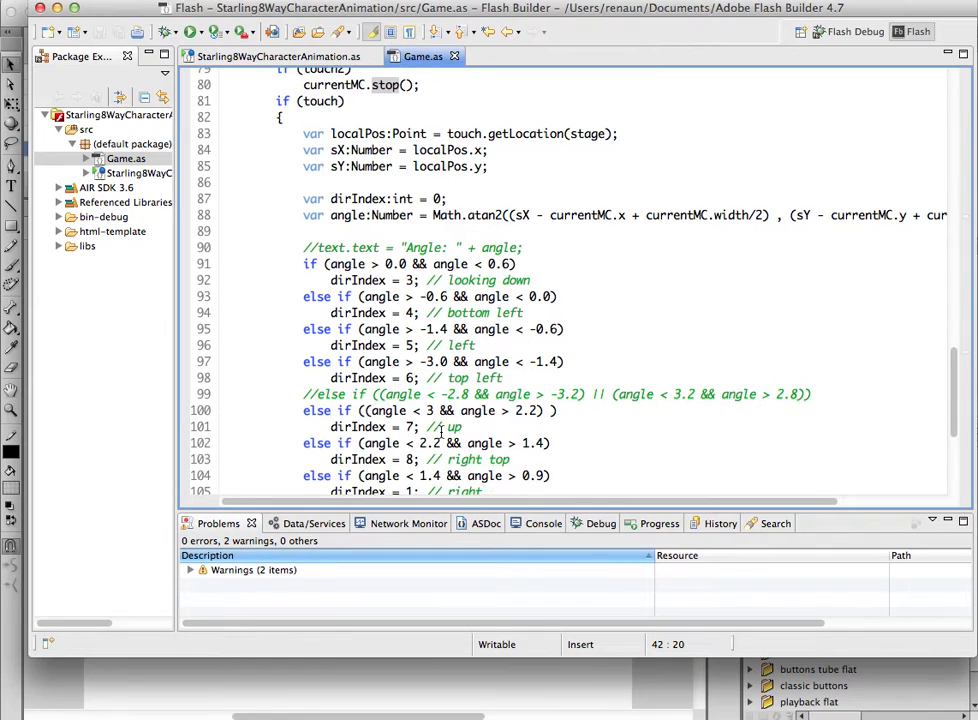
{"action": "scroll", "scroll_direction": "down", "scroll_amount": 3}
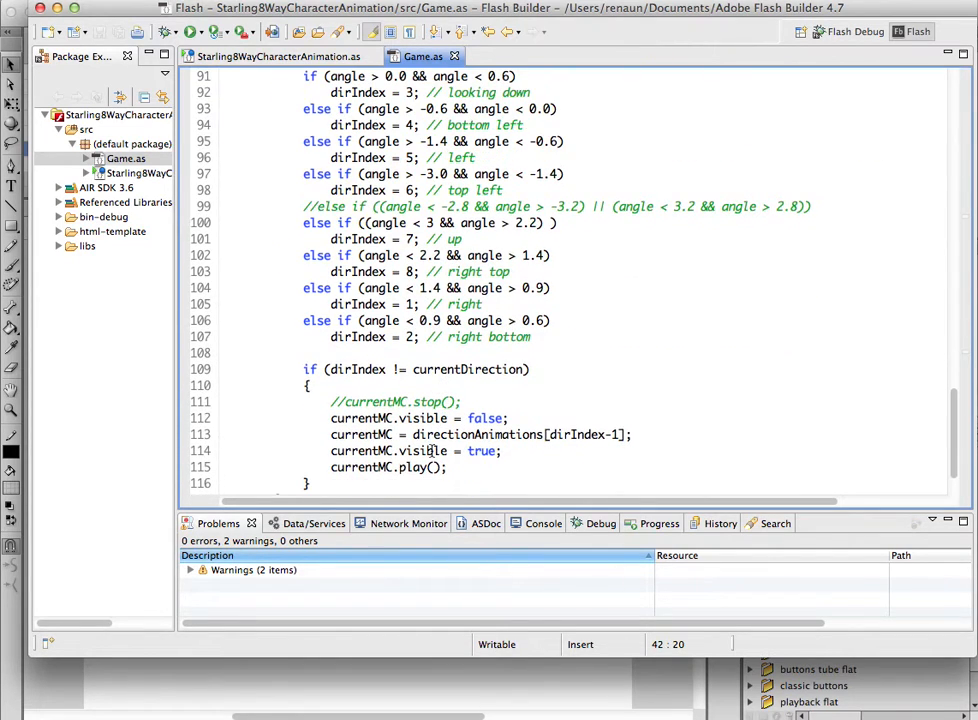